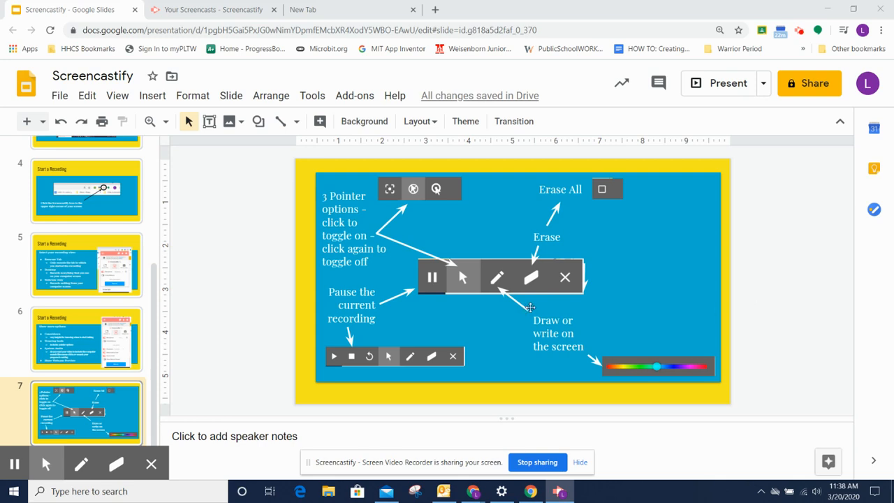
mouse_move(210, 401)
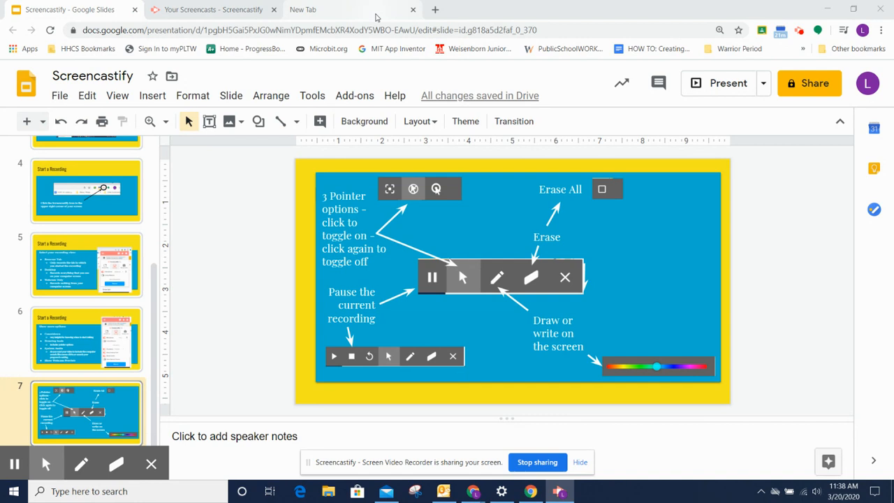
- Switch to the empty New Tab showing the Google homepage
click(328, 9)
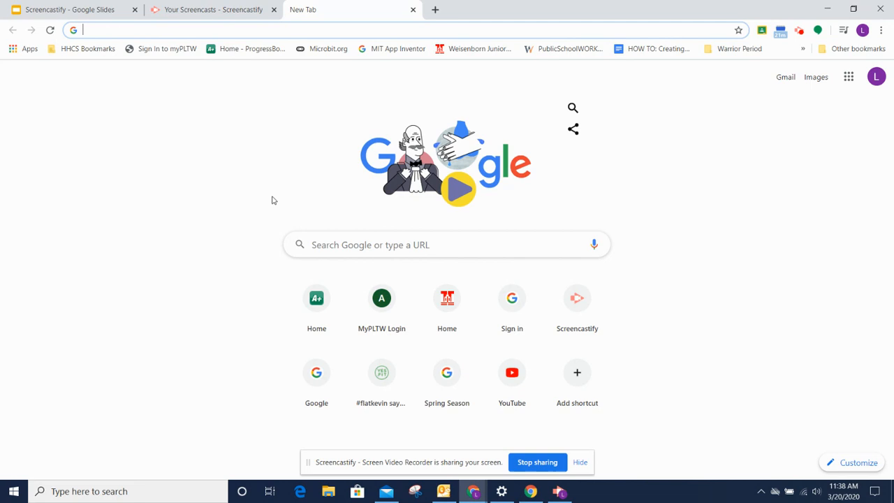
mouse_move(80, 436)
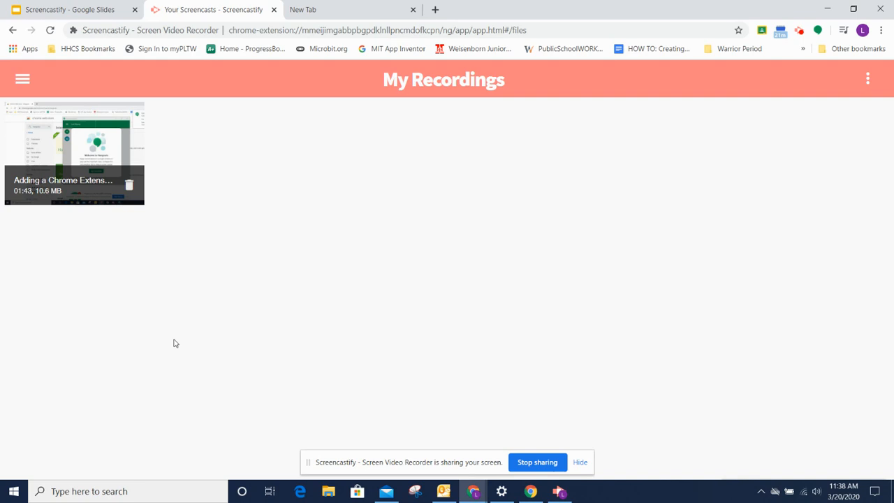
click(70, 9)
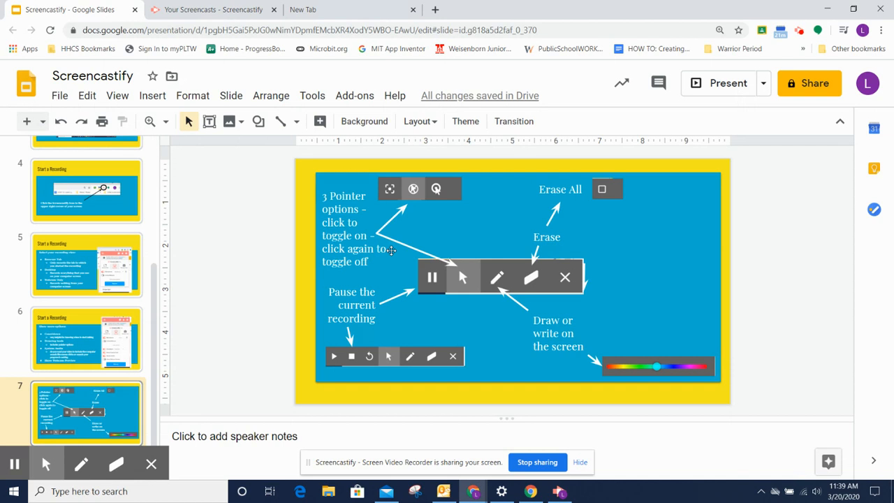
mouse_move(143, 445)
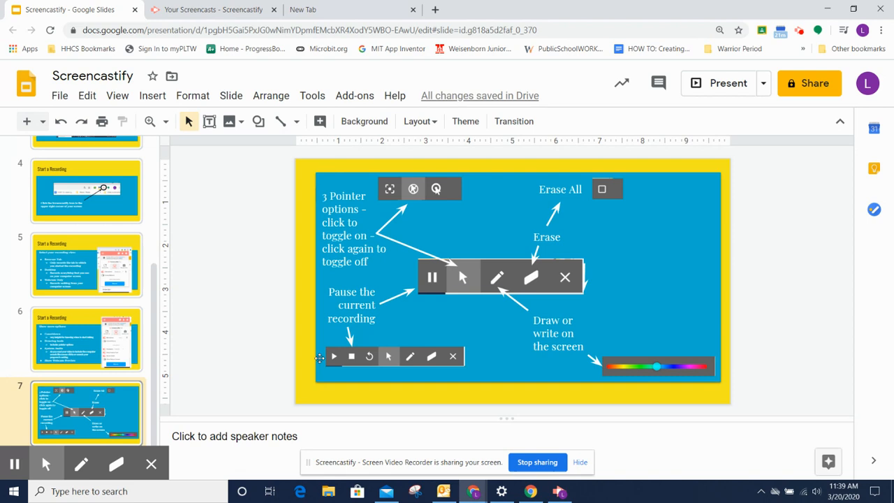
mouse_move(352, 353)
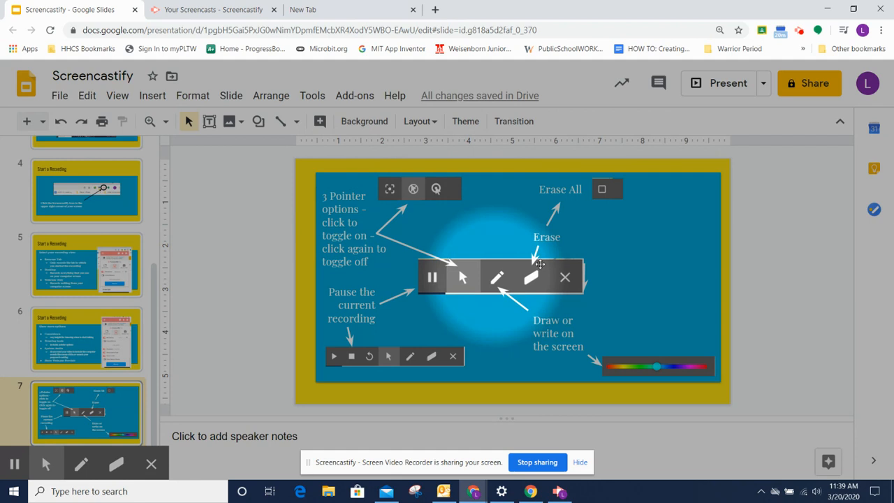
mouse_move(727, 82)
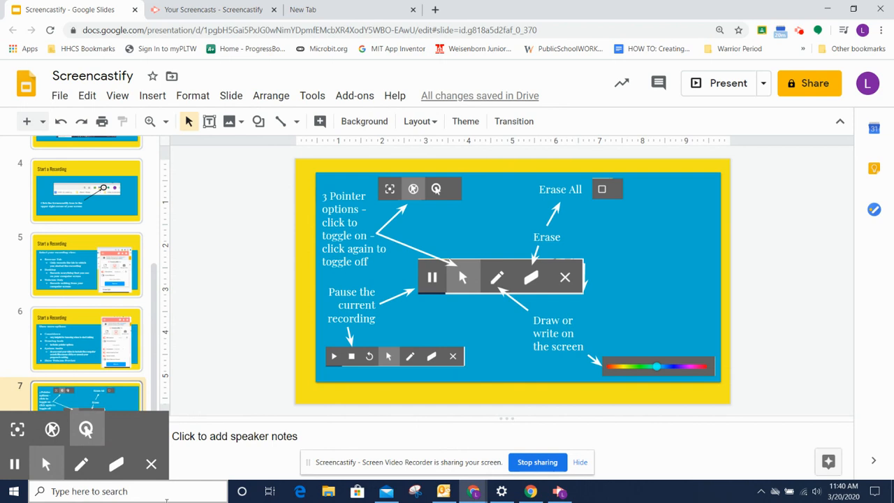
mouse_move(51, 429)
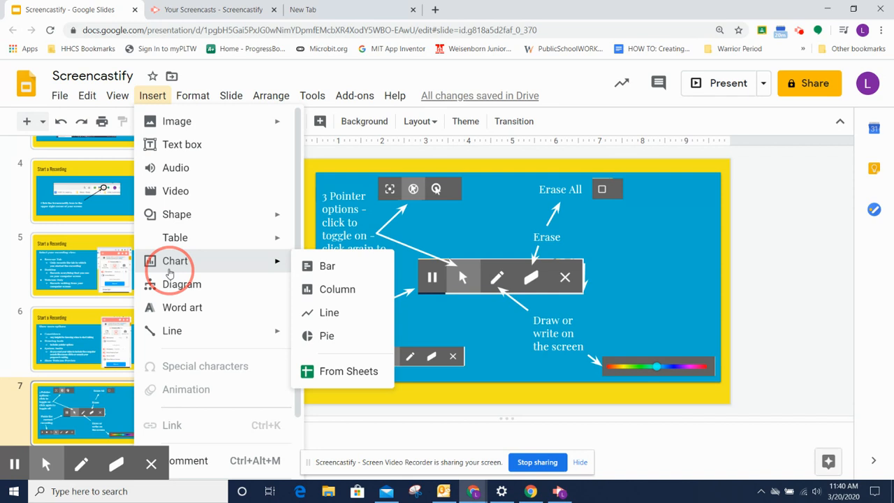
- Show a click highlight while choosing Insert > Chart in Google Slides
click(601, 211)
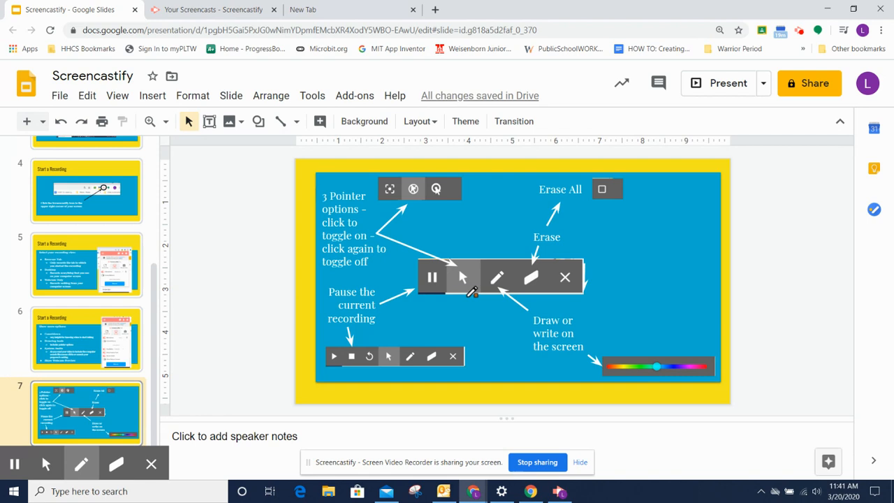
mouse_move(494, 234)
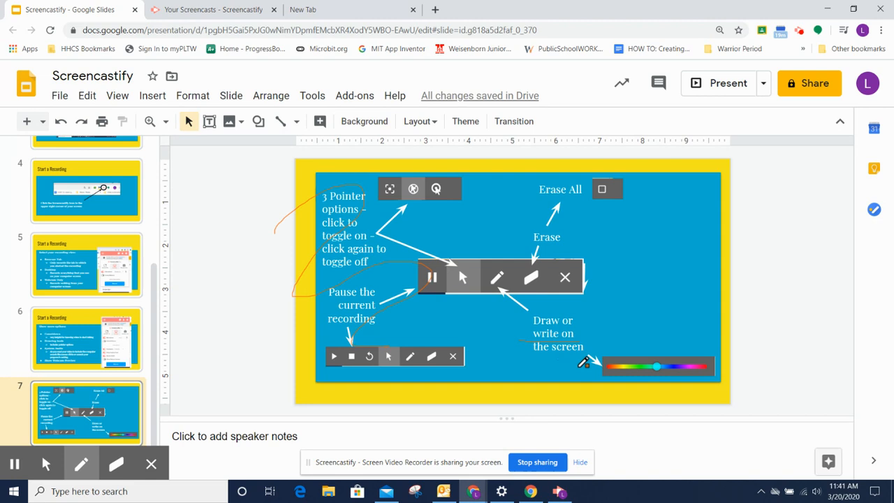
- Pick the pen and draw a thick pink scribble across the slide's right side
click(81, 463)
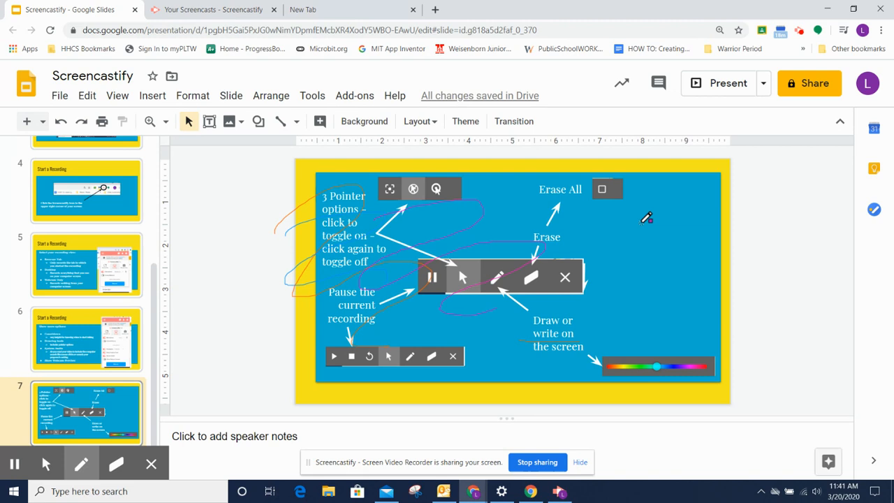
drag(642, 217, 705, 311)
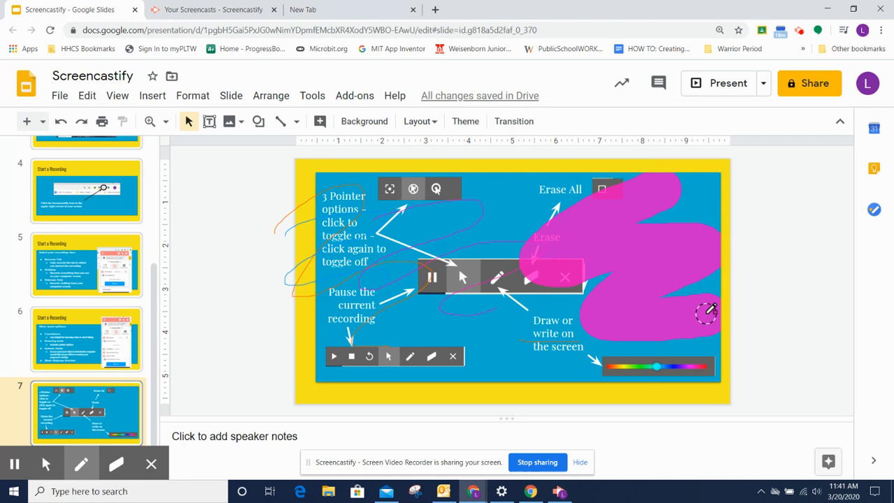